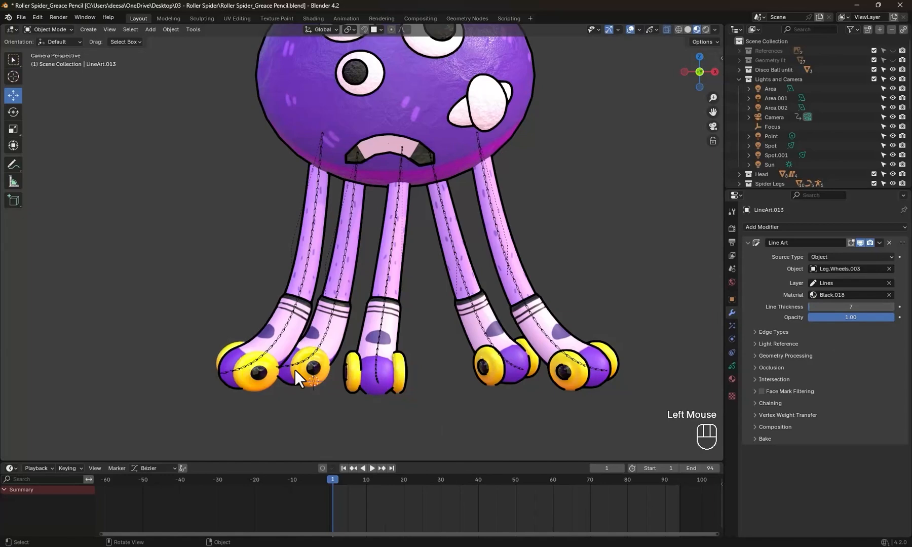
Zoom out to frame the whole roller spider scene before adding line art.
{"action": "scroll", "scroll_direction": "down", "scroll_amount": 3}
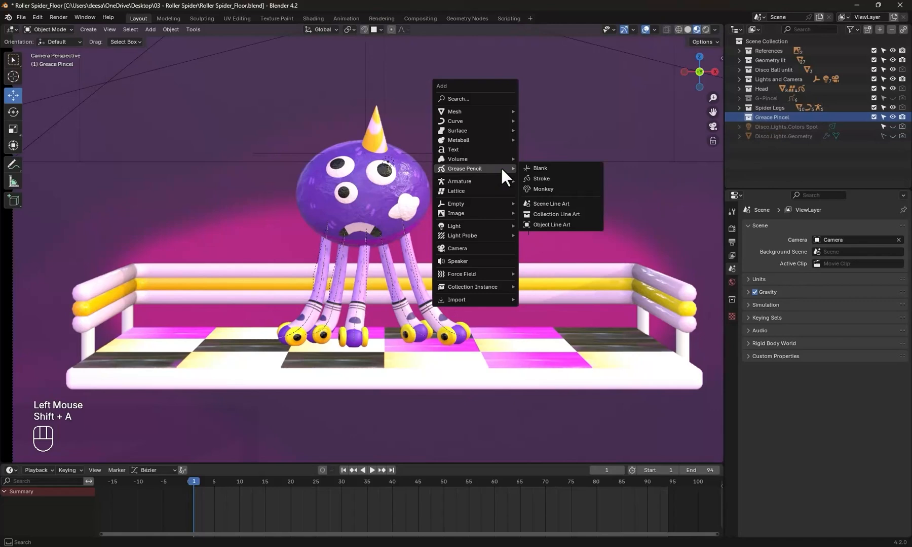
{"action": "mouse_move", "coordinate": [560, 218]}
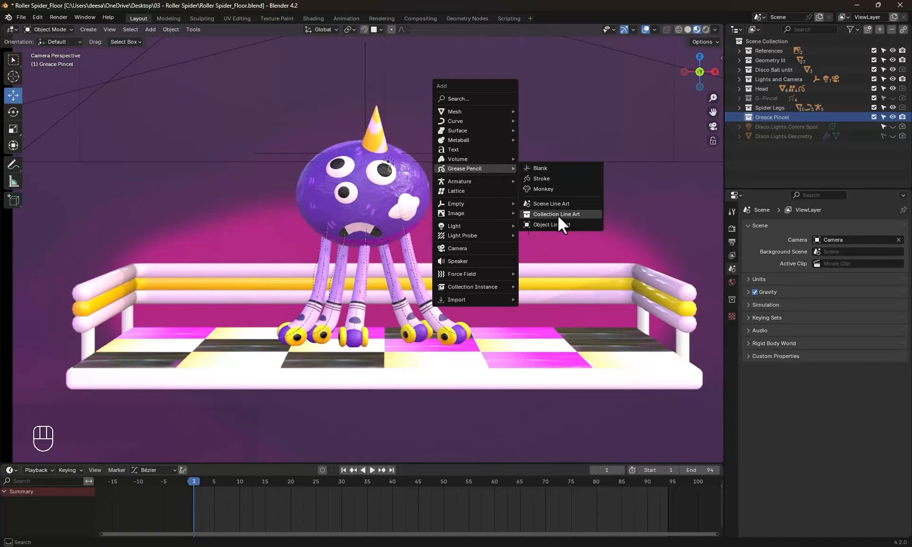
Add a Collection Line Art object targeting the Head collection and adjust its edge types.
{"action": "left_click", "coordinate": [556, 214]}
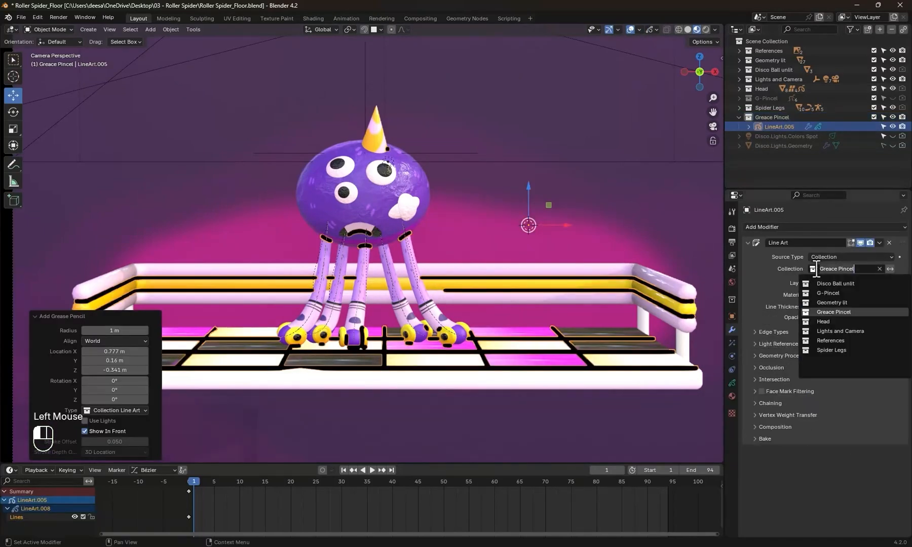
{"action": "left_click", "coordinate": [823, 322]}
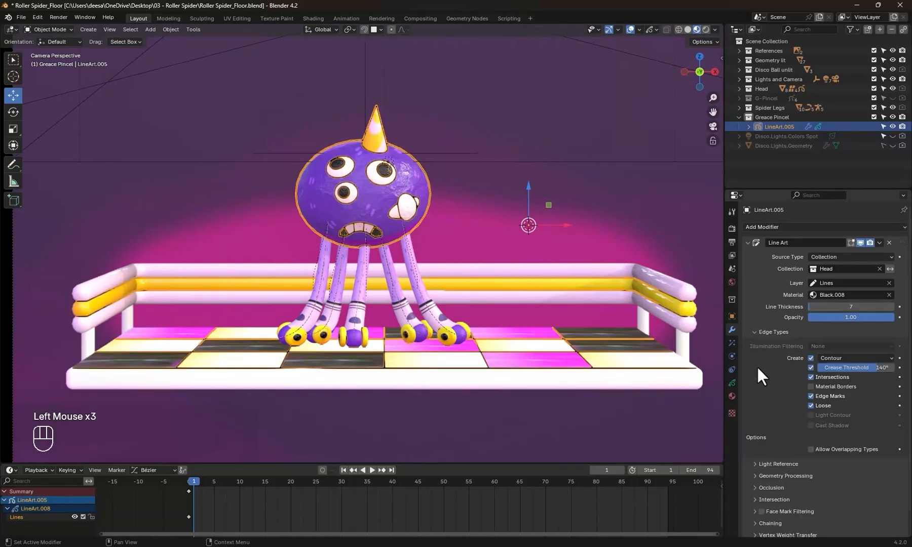
{"action": "left_click", "coordinate": [811, 377]}
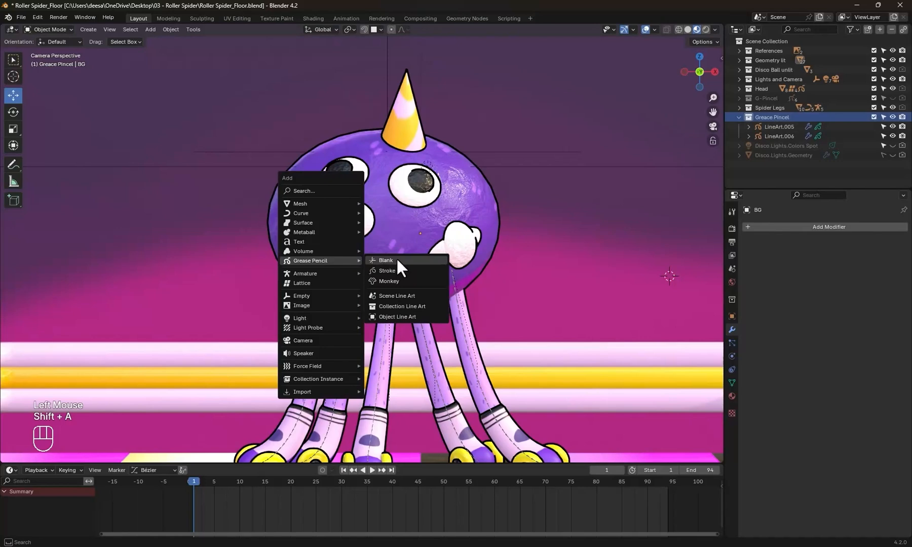
Add a blank Grease Pencil object and switch it into Draw Mode for hair strokes.
{"action": "left_click", "coordinate": [385, 261]}
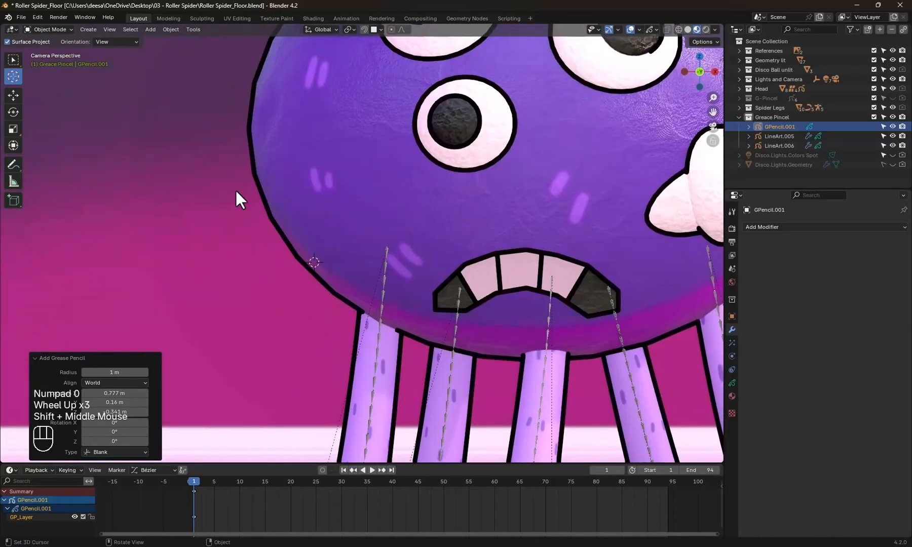
{"action": "key", "text": "Tab"}
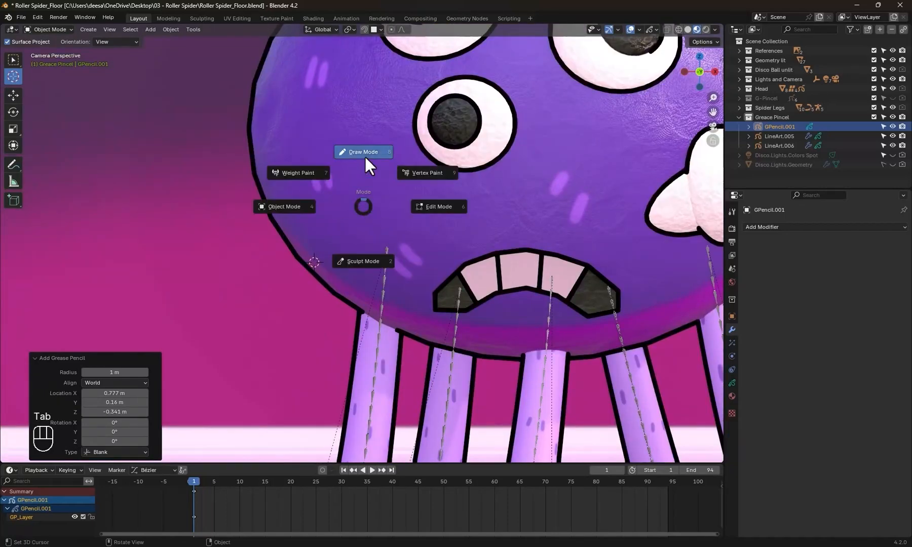
{"action": "left_click", "coordinate": [363, 151]}
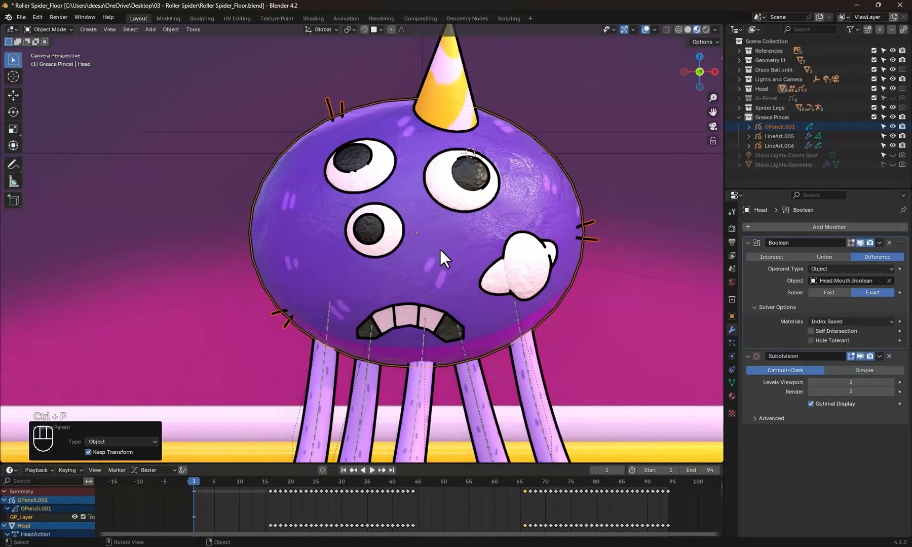
Draw smear dashes on GPencil.002 at frame 67, then leave drawing for Edit Mode.
{"action": "left_click", "coordinate": [376, 471]}
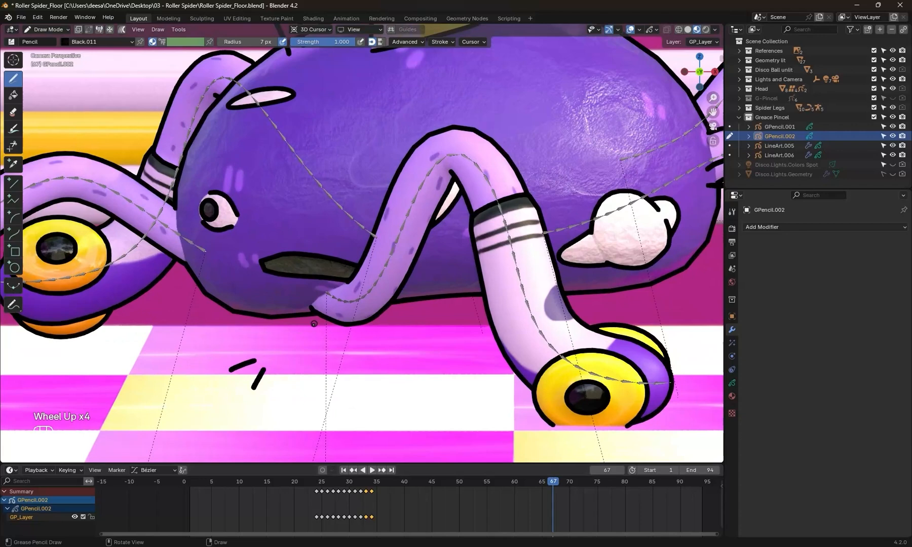
{"action": "key", "text": "Tab"}
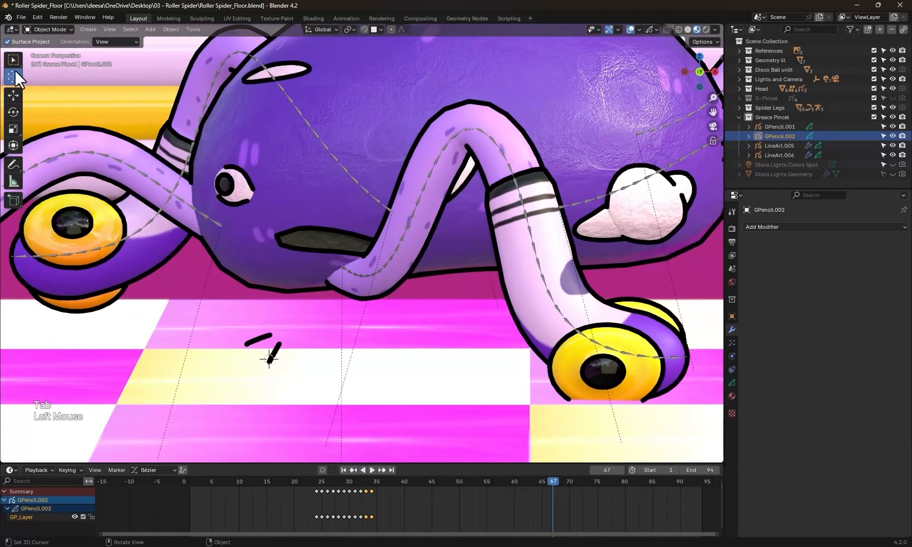
{"action": "key", "text": "Tab"}
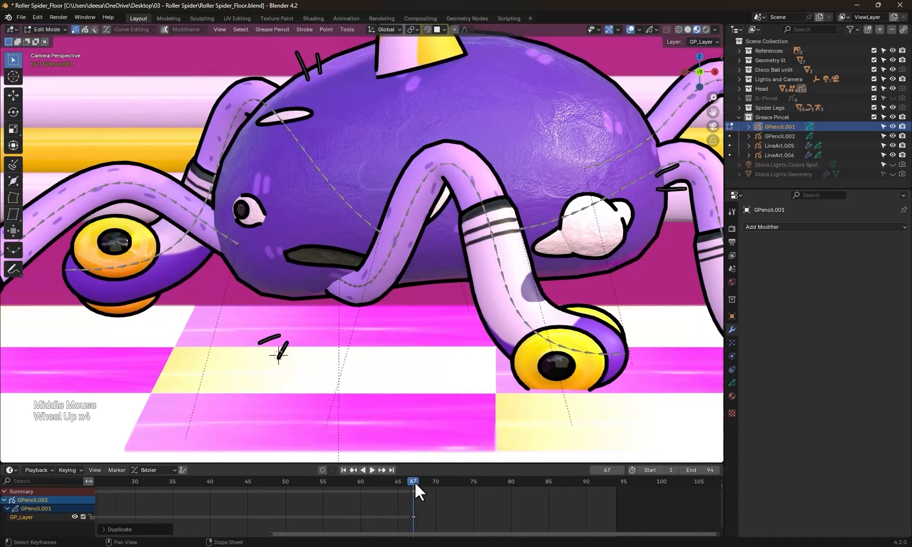
Nudge the duplicated frame-67 hair strokes into place and reframe the front view.
{"action": "left_click_drag", "start_coordinate": [274, 349], "coordinate": [291, 305]}
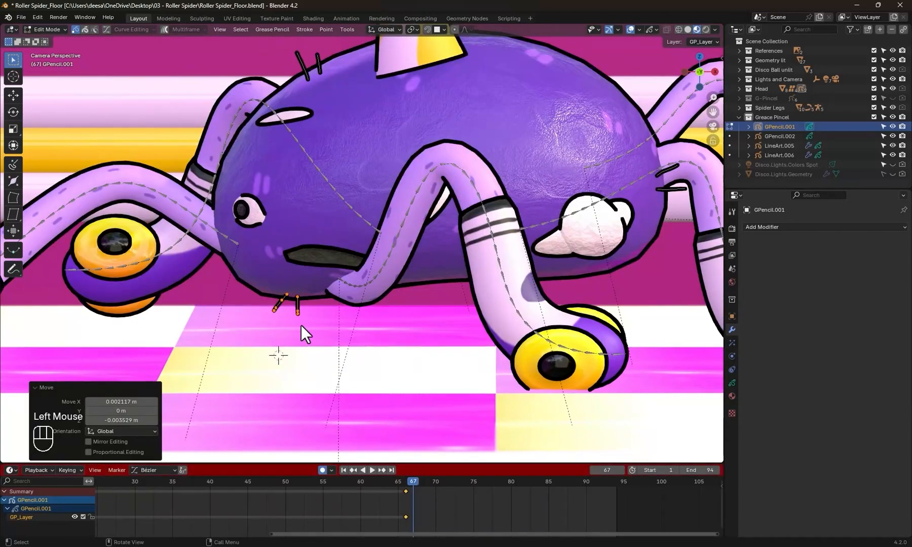
{"action": "scroll", "scroll_direction": "down", "scroll_amount": 3}
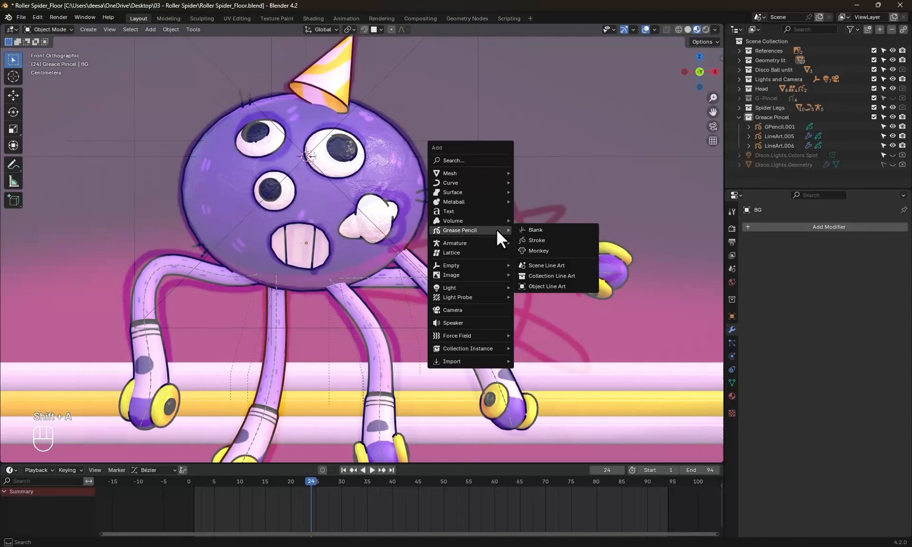
Add a blank Grease Pencil object at frame 24 and enter Draw Mode beside the raised leg.
{"action": "left_click", "coordinate": [534, 229]}
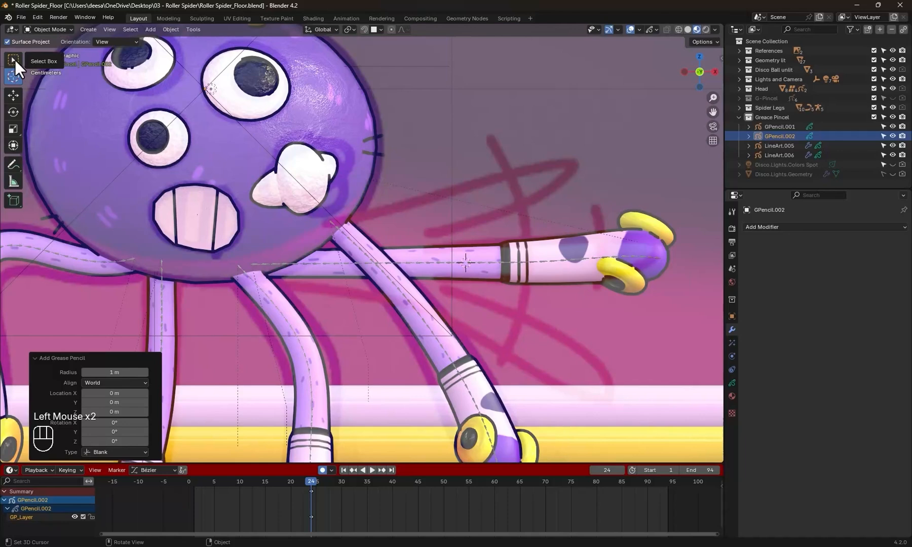
{"action": "key", "text": "Tab"}
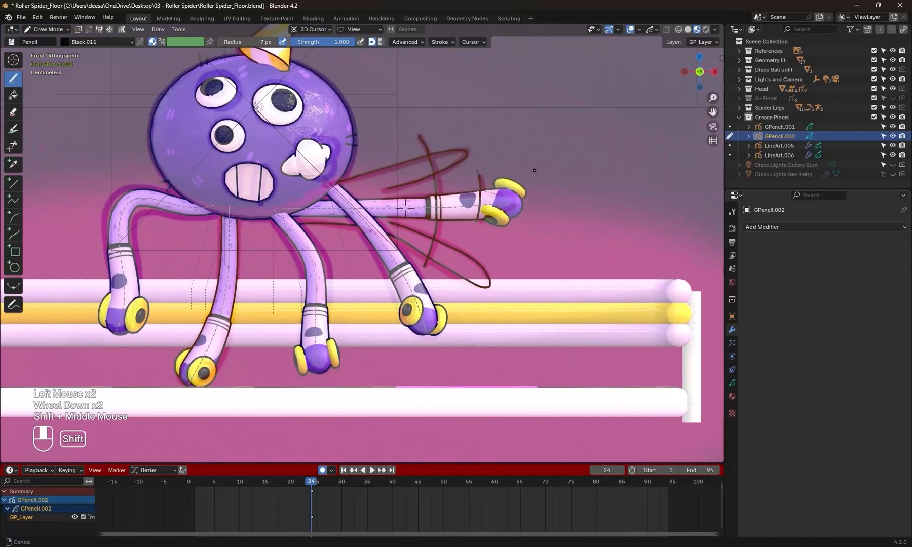
Erase and redraw smear strokes on frames 25 and 26, then move to frame 27.
{"action": "key", "text": "Right"}
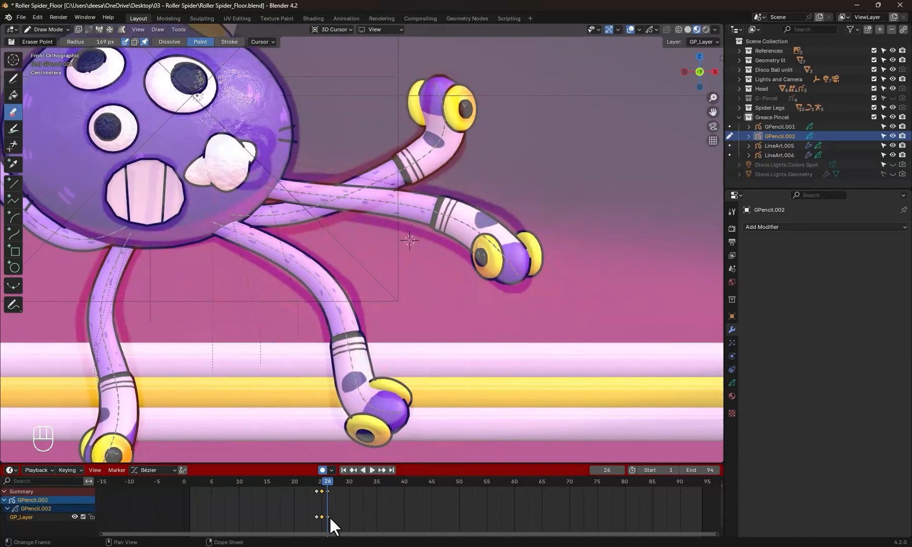
{"action": "scroll", "scroll_direction": "down", "scroll_amount": 3}
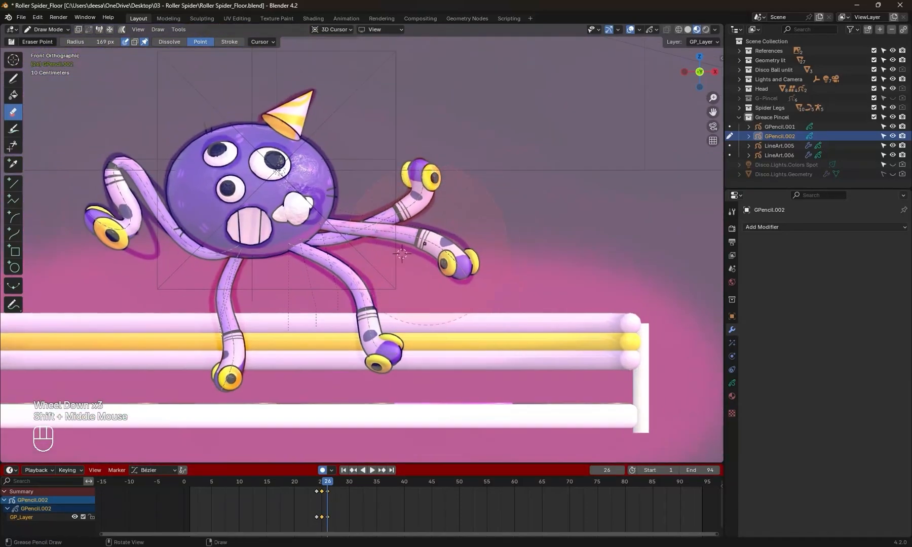
{"action": "left_click", "coordinate": [331, 493]}
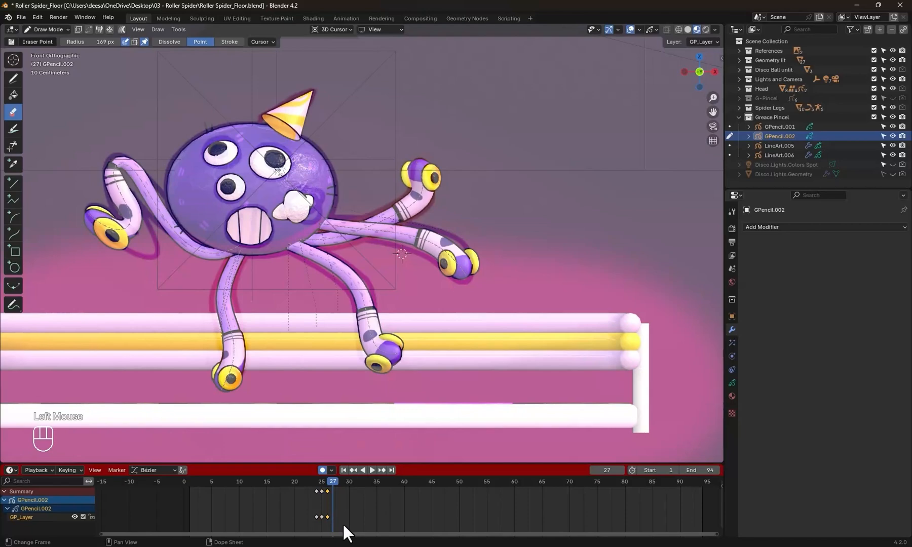